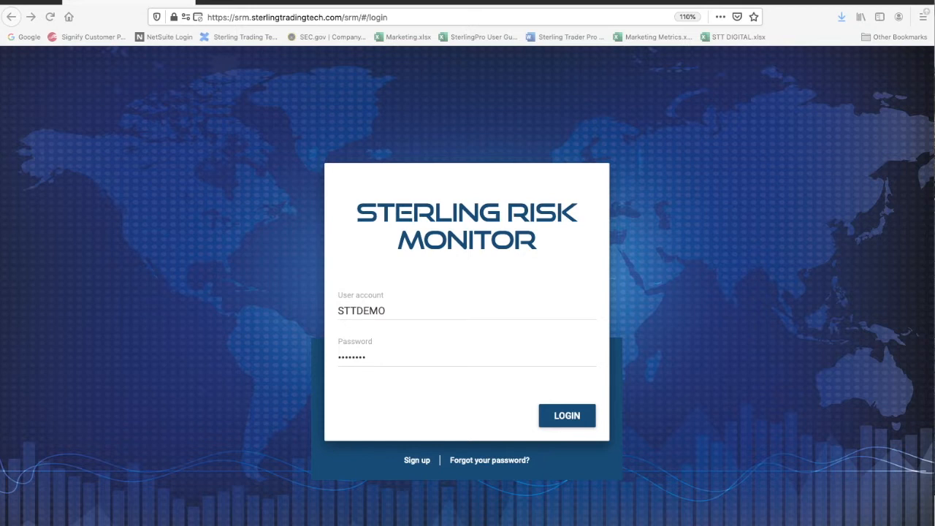
Step: Log in with the STTDEMO demo account to reach the Risk Monitor Dashboard
left_click(567, 415)
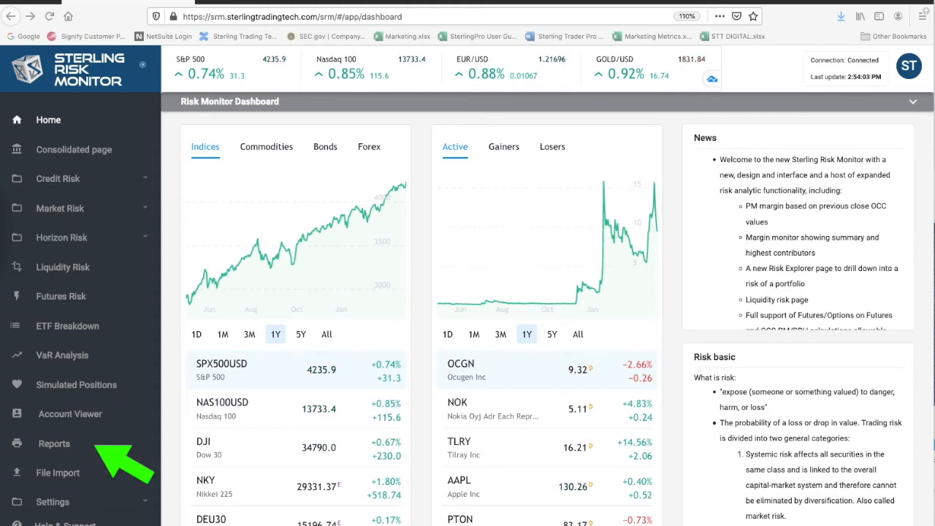
Step: Choose Custom Report on the Reports page and retitle the report 'Test'
left_click(53, 444)
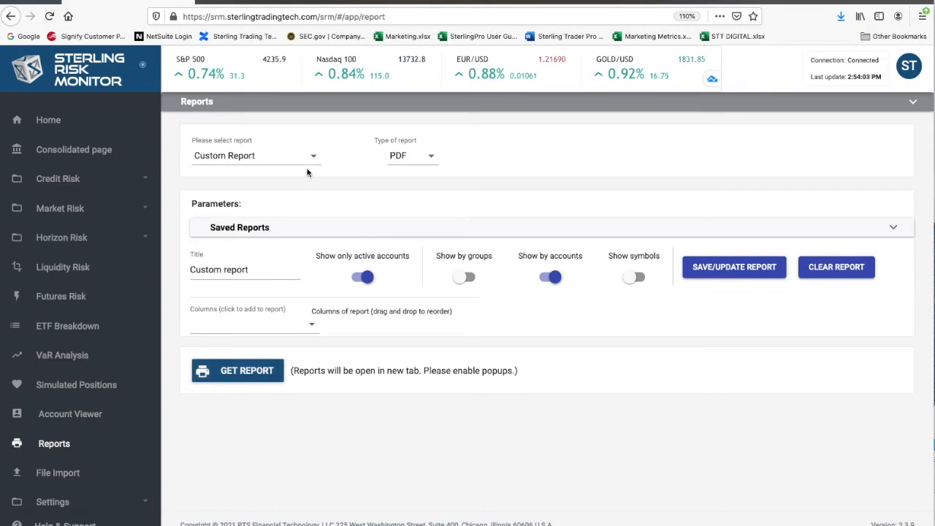
left_click(256, 154)
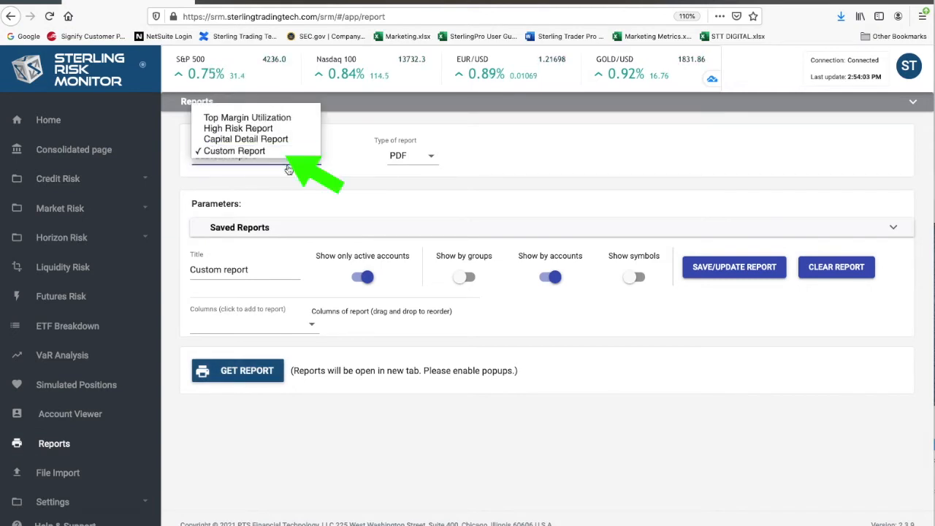
left_click(234, 150)
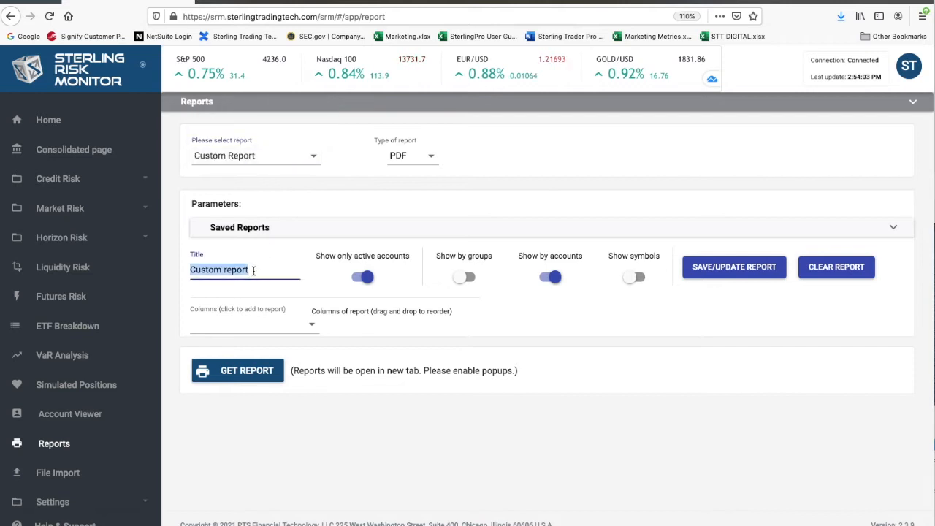
type("Test")
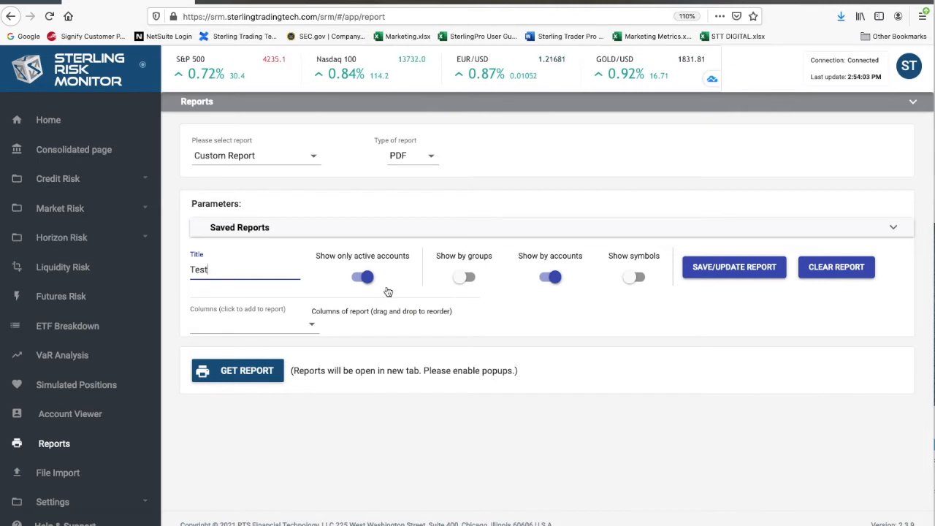
left_click(363, 276)
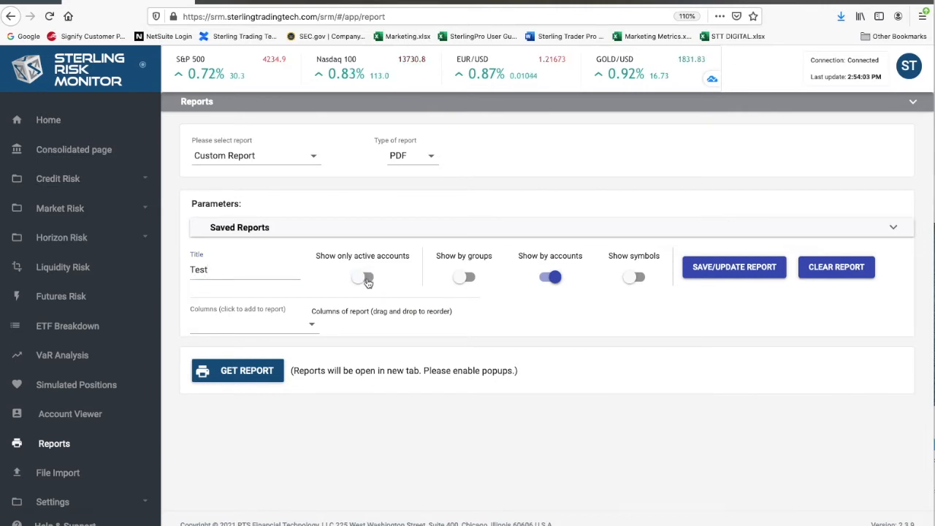
left_click(361, 277)
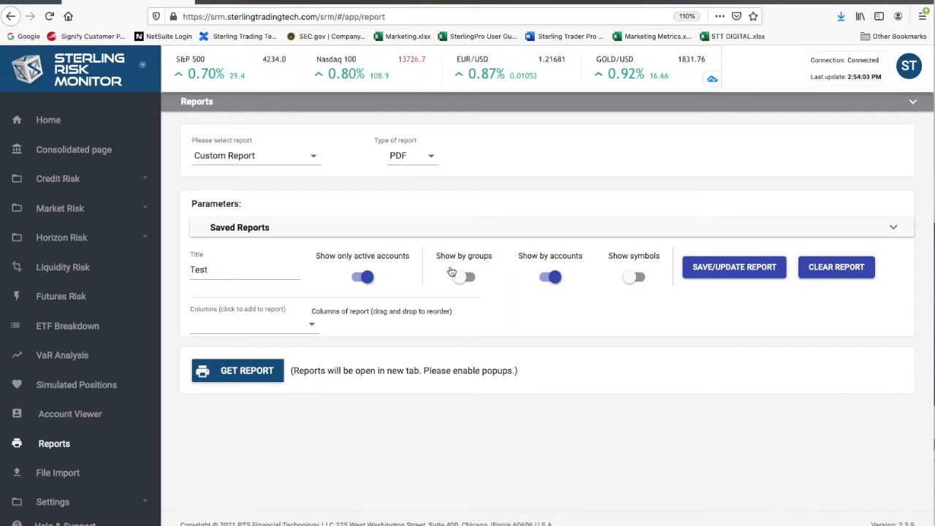
left_click(464, 277)
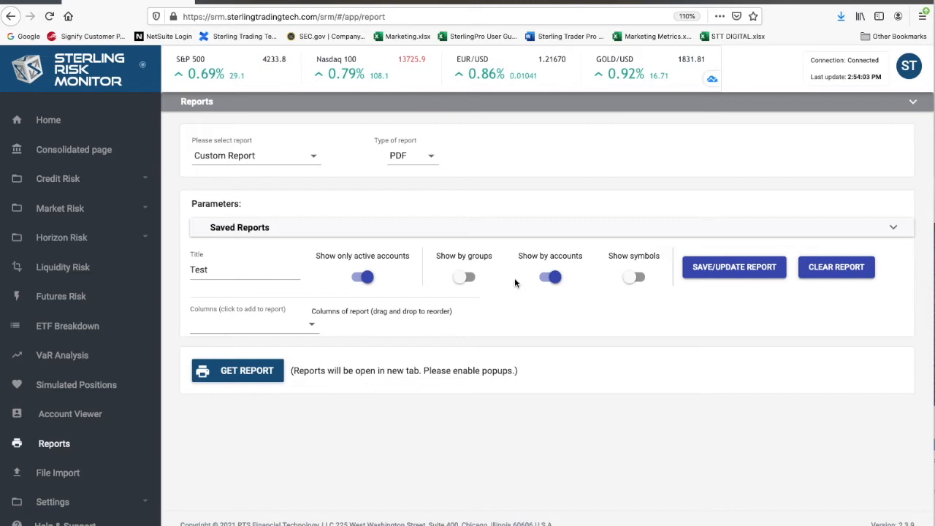
mouse_move(523, 284)
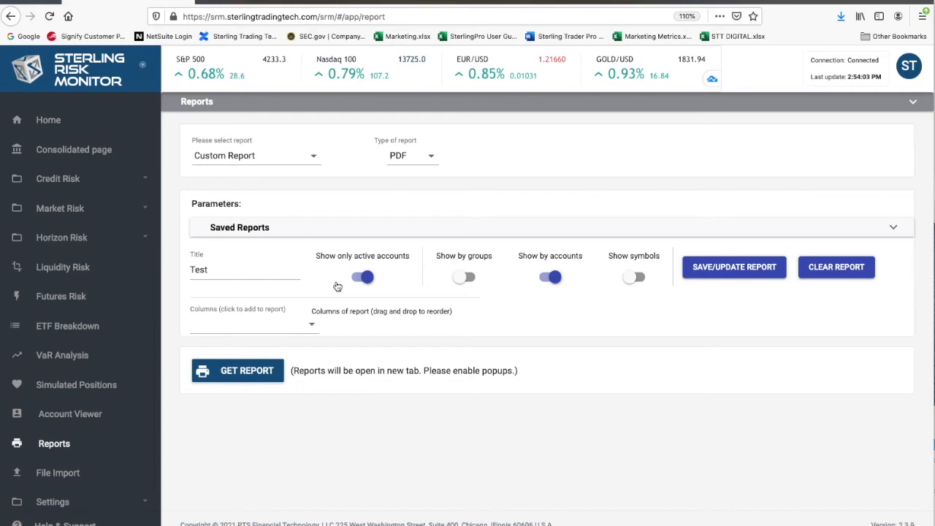
Step: Add Name, LMV, SMV and a Formula column to the report after Account
left_click(253, 324)
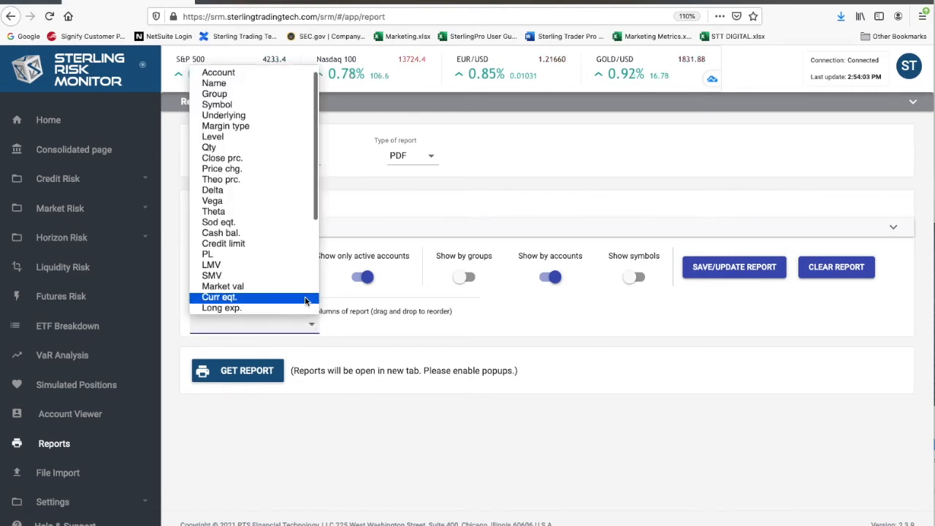
scroll("down", 3)
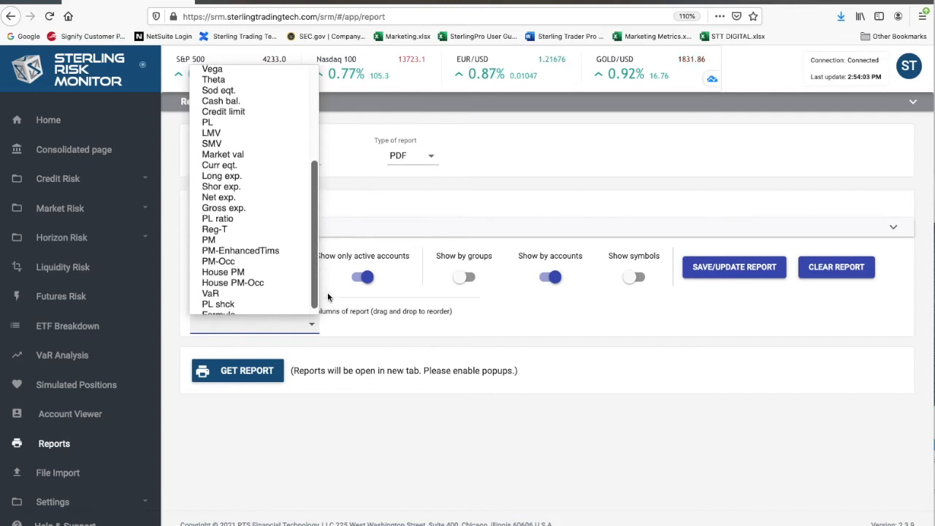
scroll("down", 3)
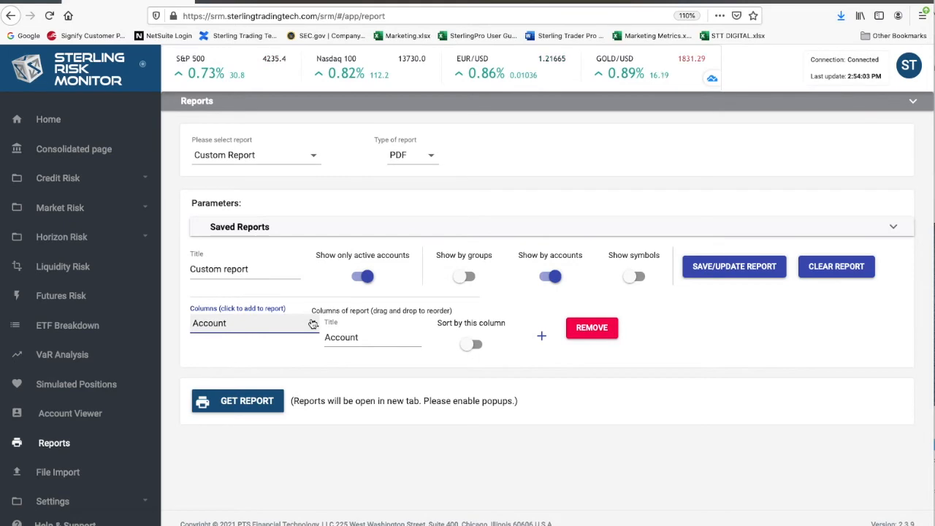
left_click(252, 322)
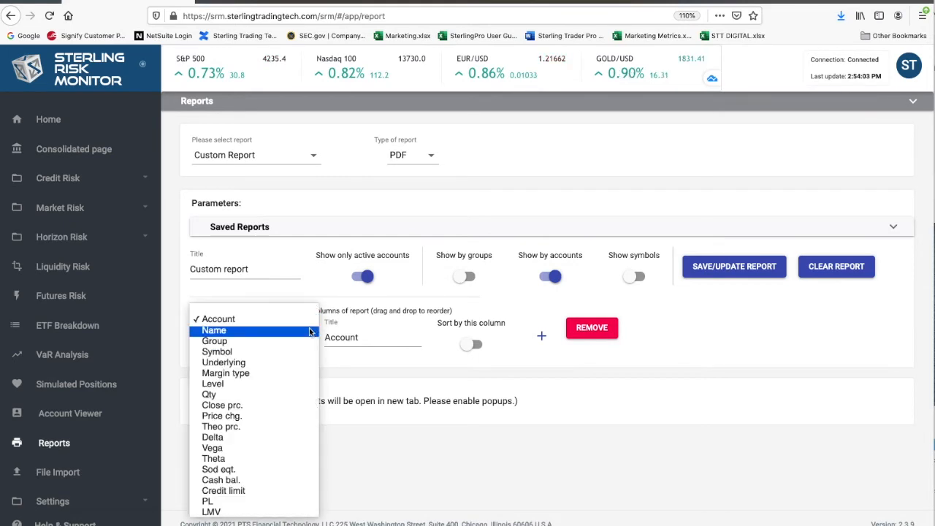
left_click(215, 331)
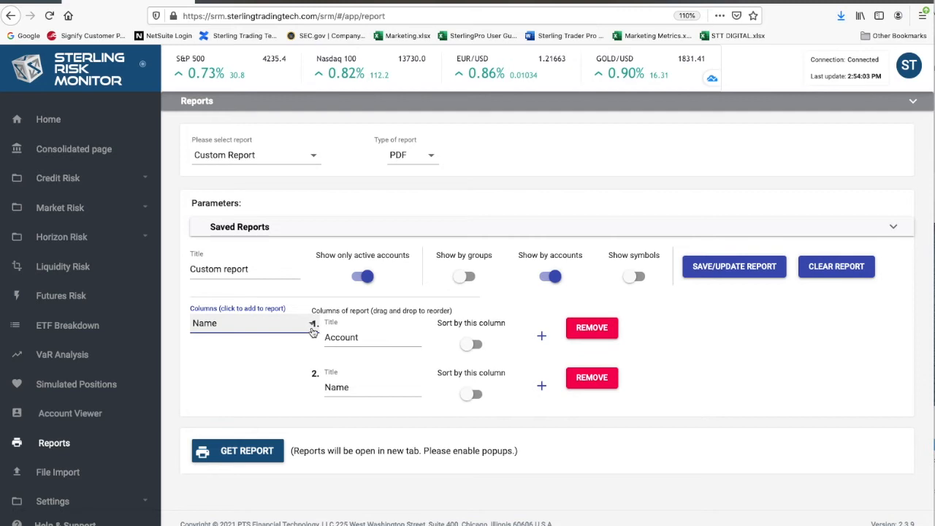
mouse_move(303, 351)
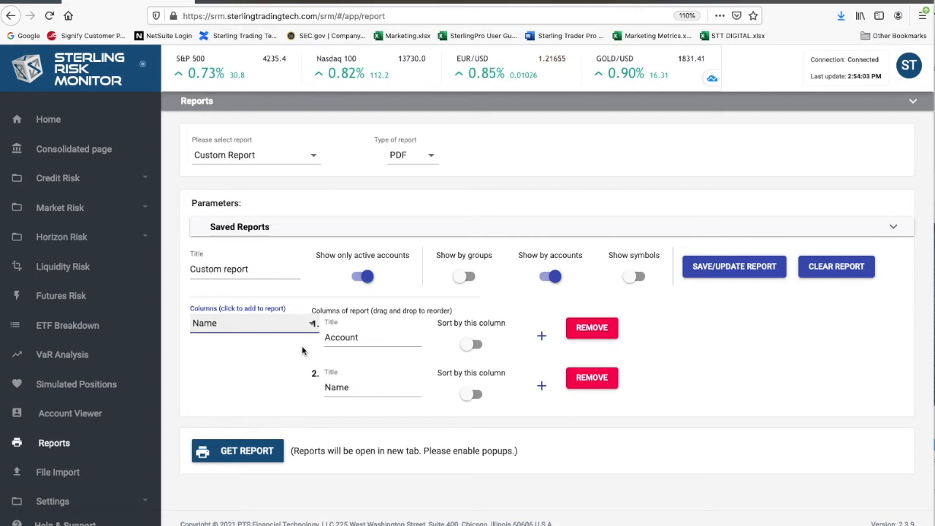
left_click(252, 323)
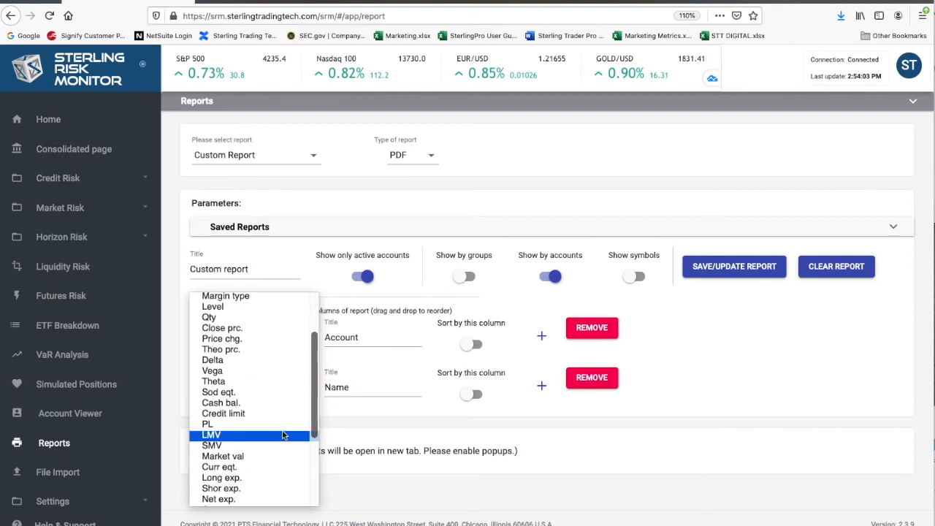
left_click(211, 434)
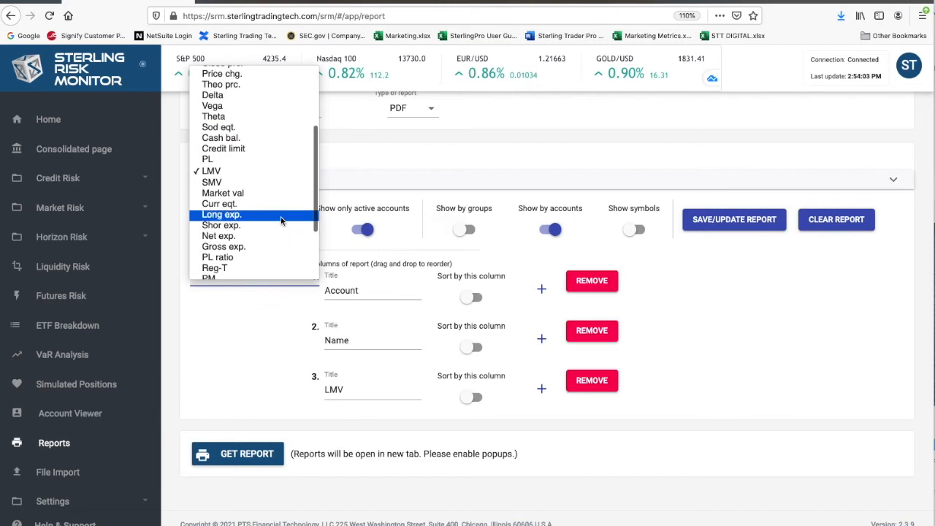
left_click(211, 182)
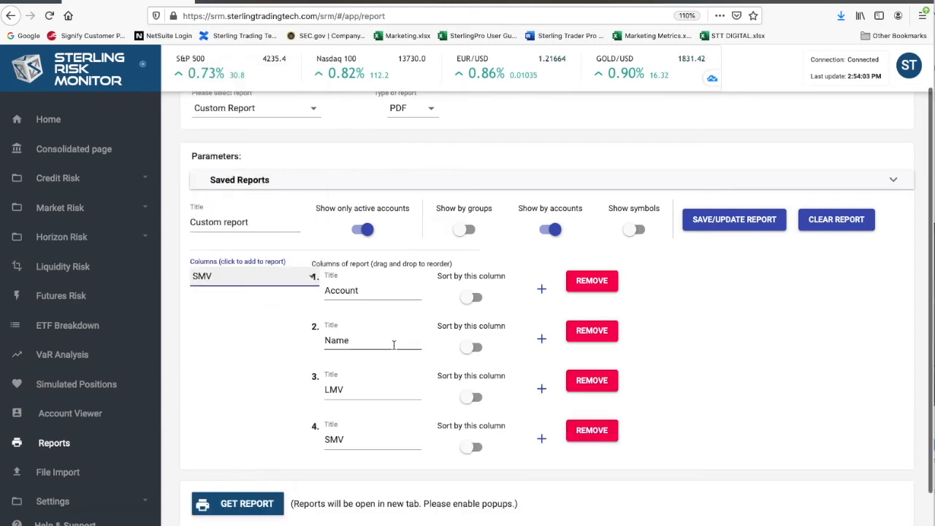
left_click(252, 276)
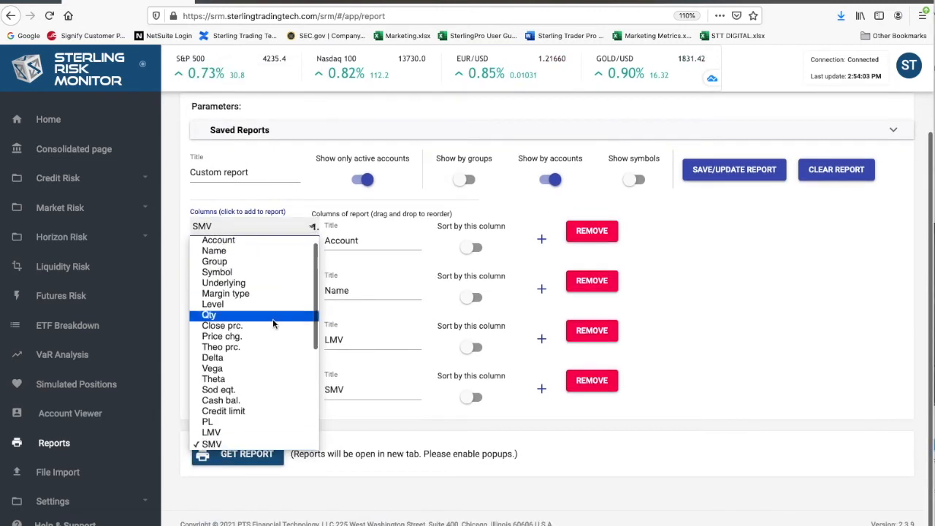
scroll("down", 3)
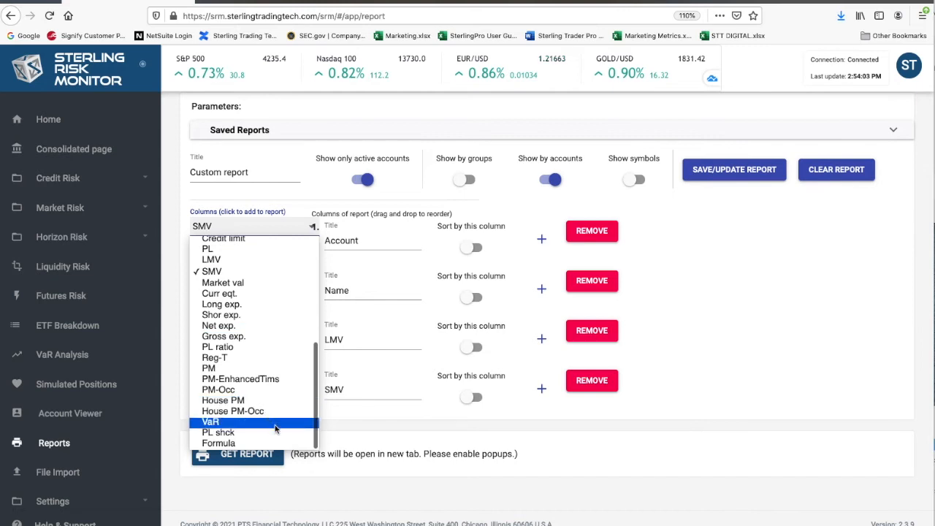
left_click(218, 443)
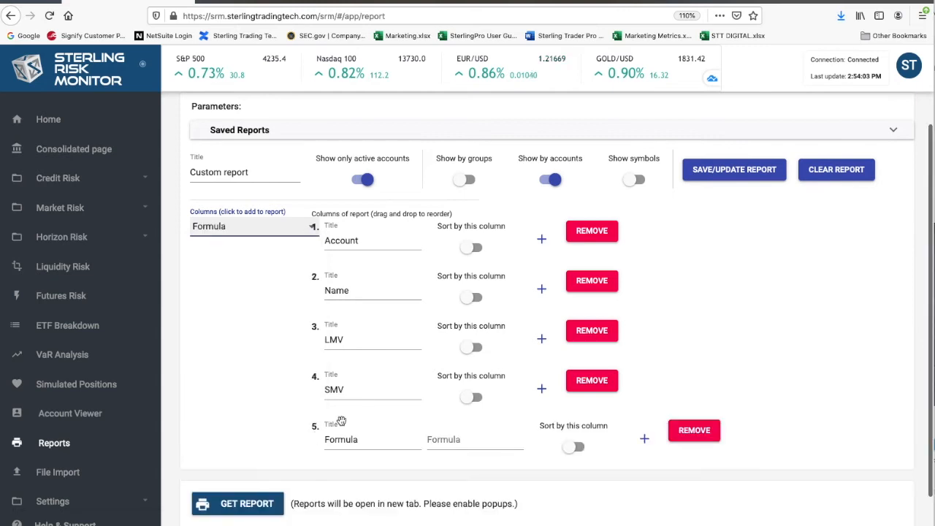
Step: Name the fifth column GrossMV with formula {3}+{4}, and add a Curr eqt. column
double_click(341, 439)
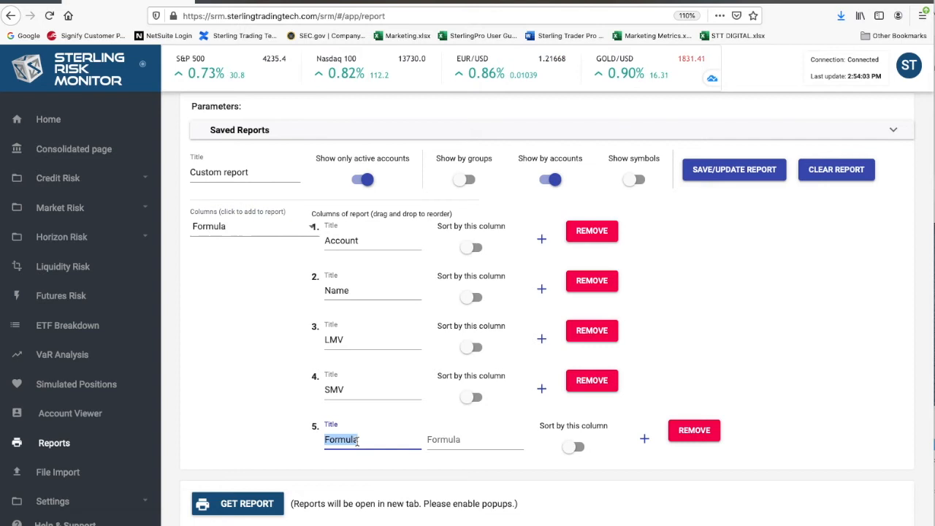
type("GrossMV")
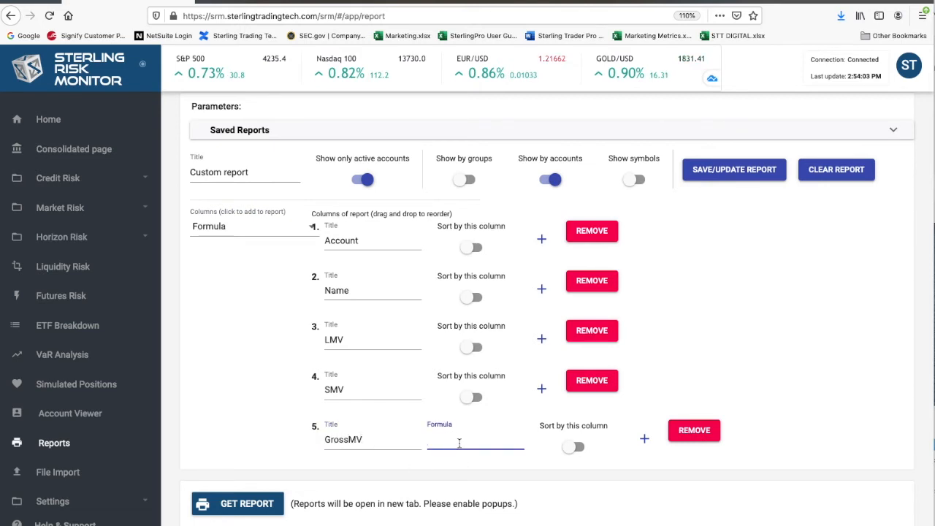
type("{3")
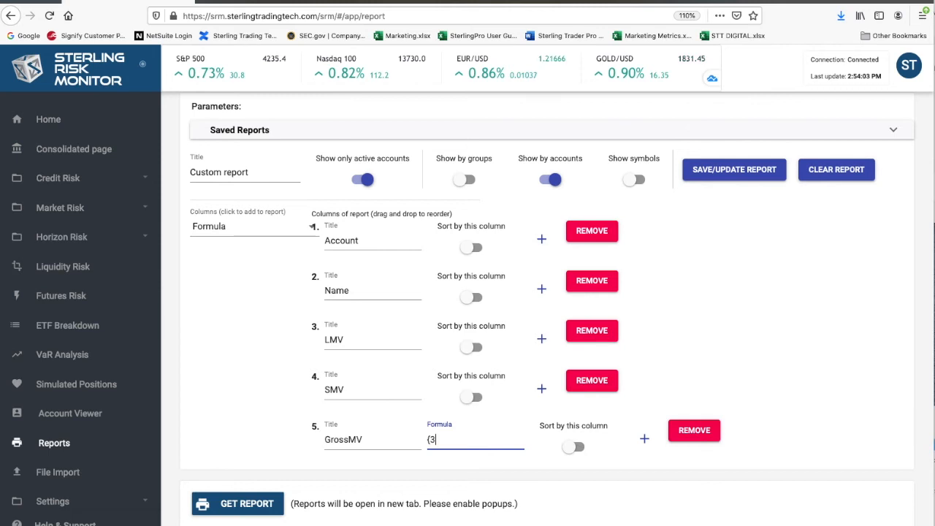
type("}")
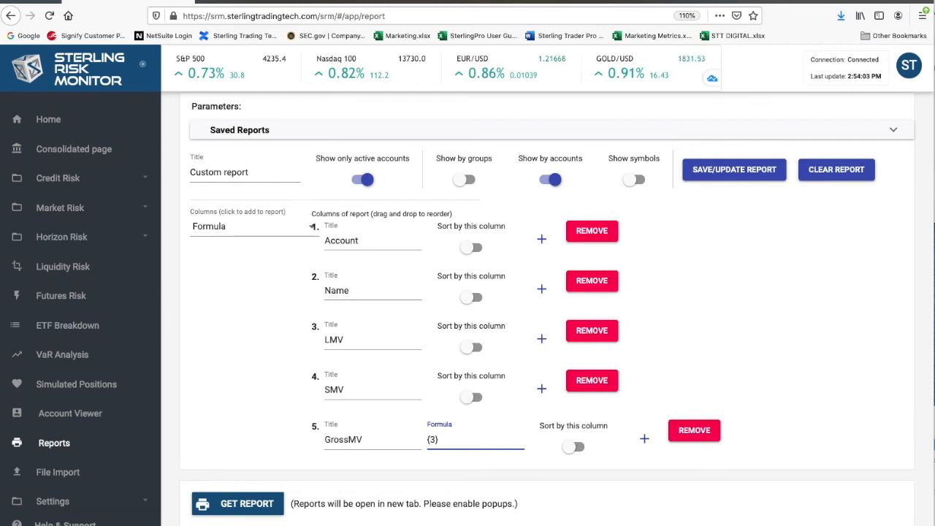
type("+")
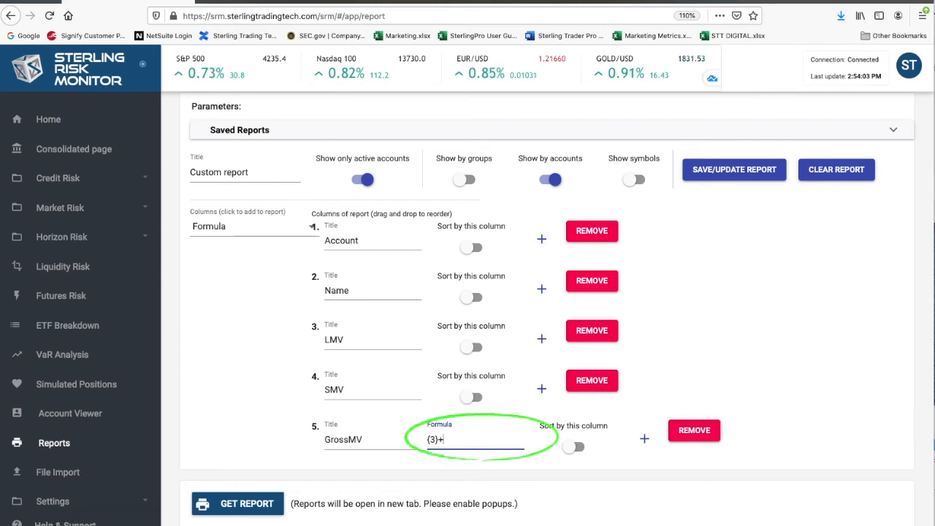
type("{")
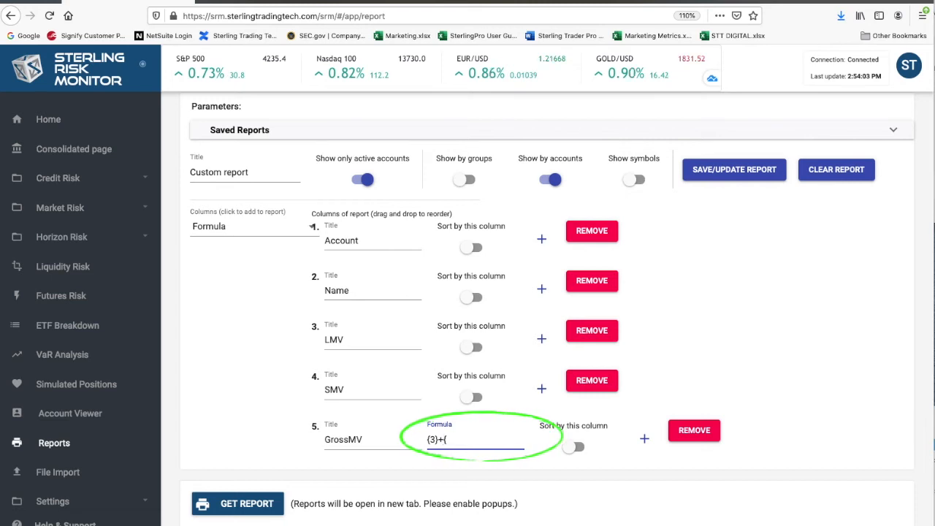
type("4}")
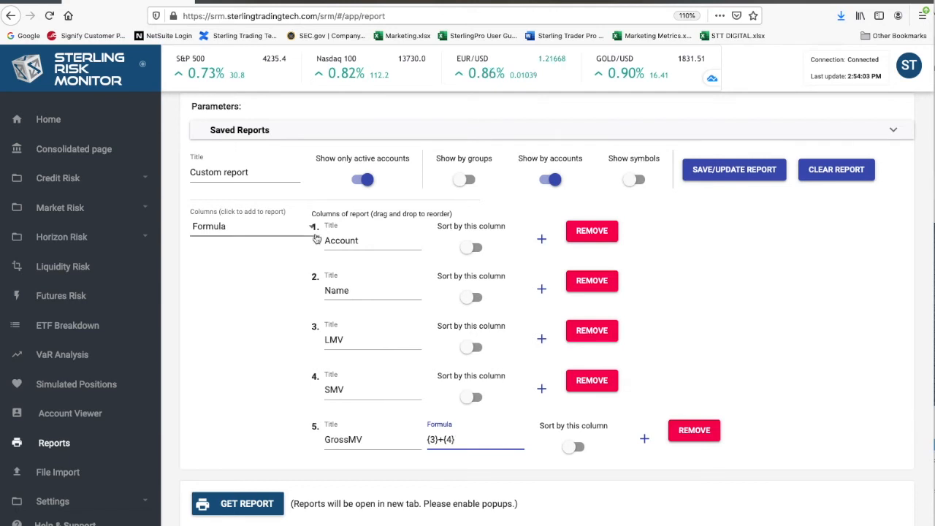
left_click(245, 226)
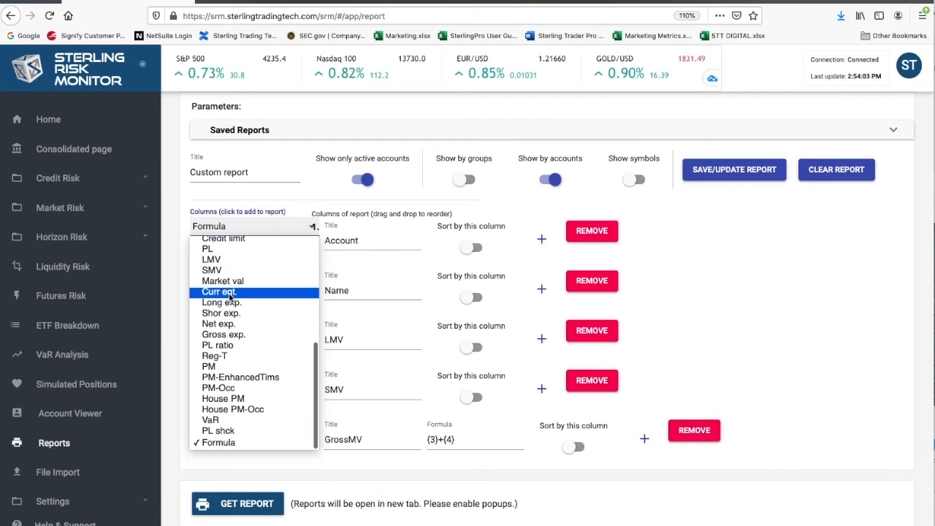
left_click(219, 291)
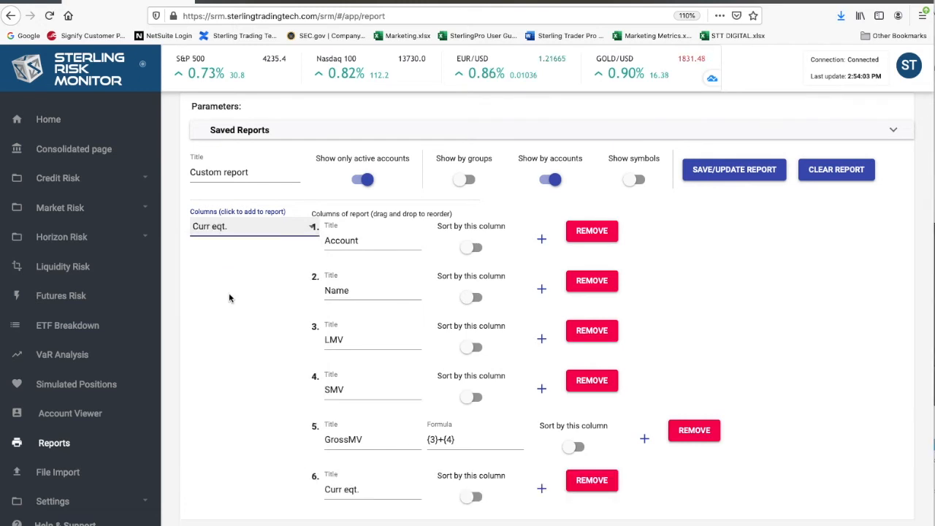
mouse_move(286, 241)
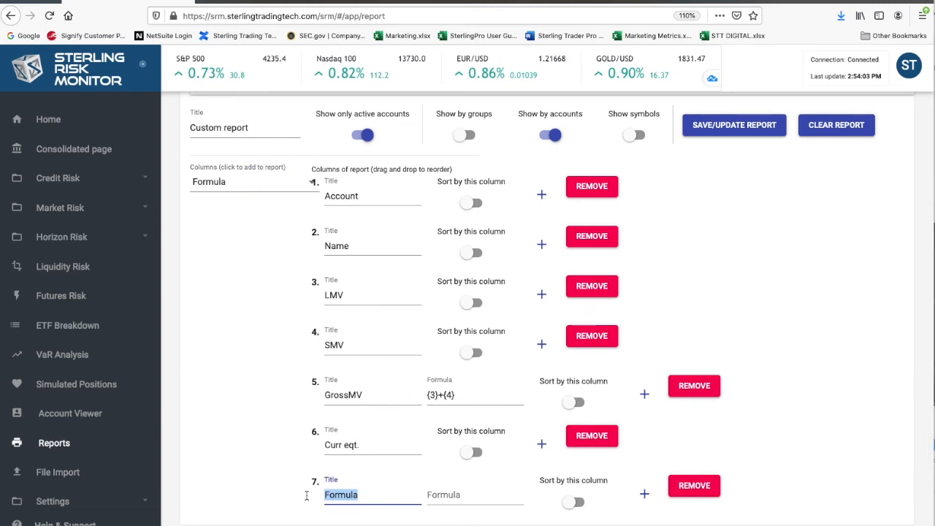
Step: Create the seventh column GMVleverage with formula {5}/{6}
type("GMVlevera")
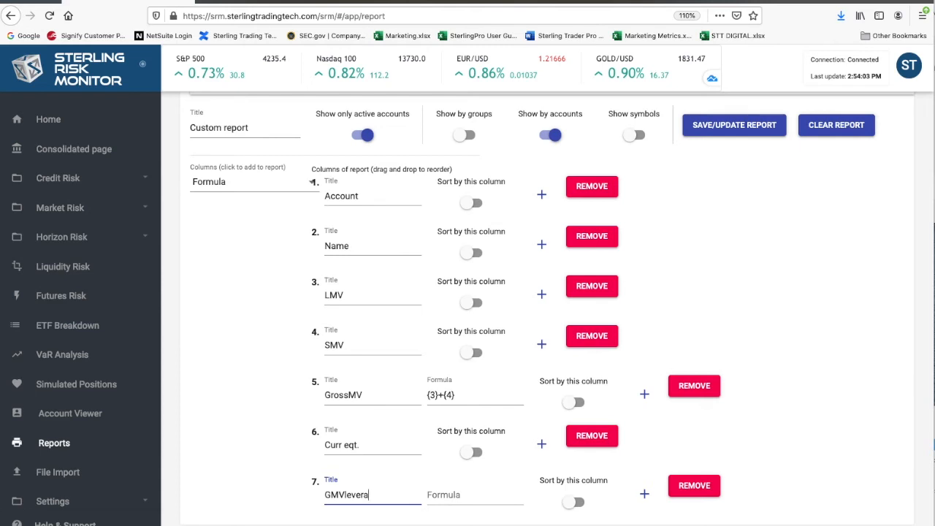
left_click(475, 495)
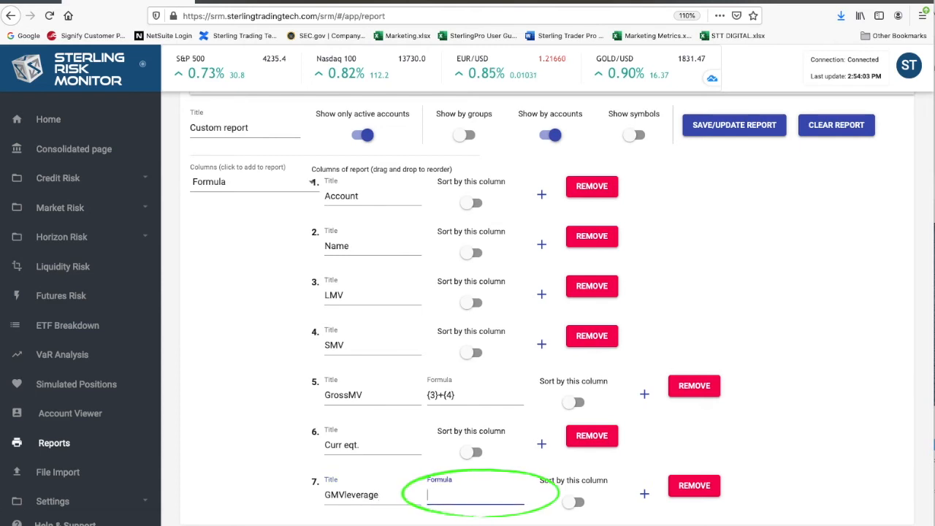
type("{5}/{6")
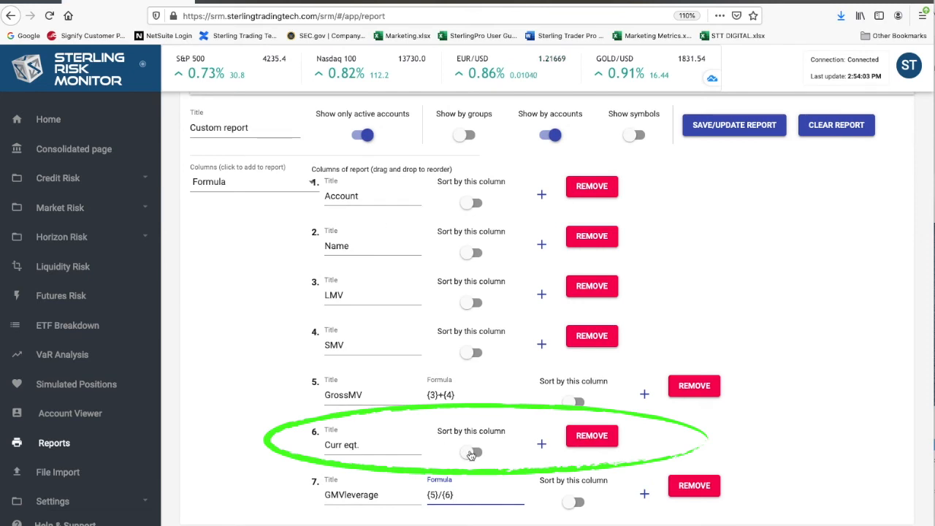
mouse_move(506, 456)
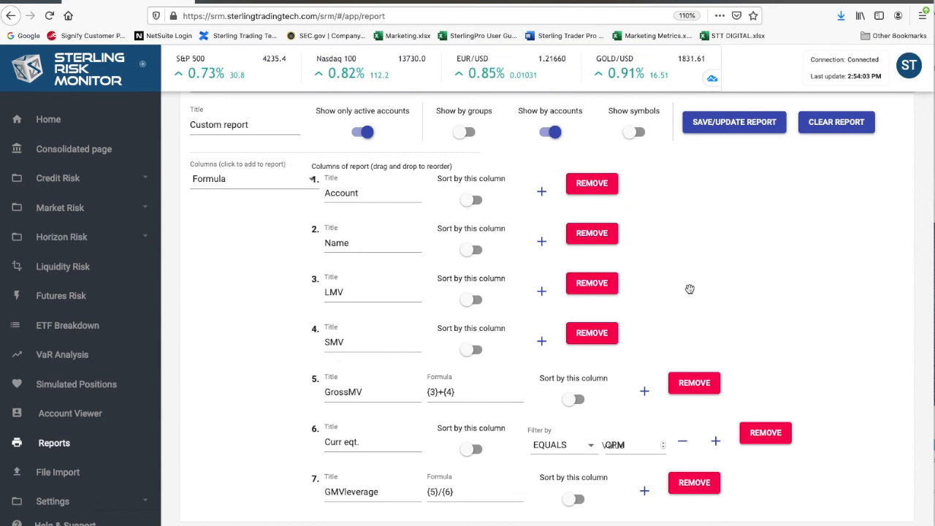
Step: Save the 'Test' report with its EQUALS filter on Curr eqt
left_click(735, 122)
type("Test")
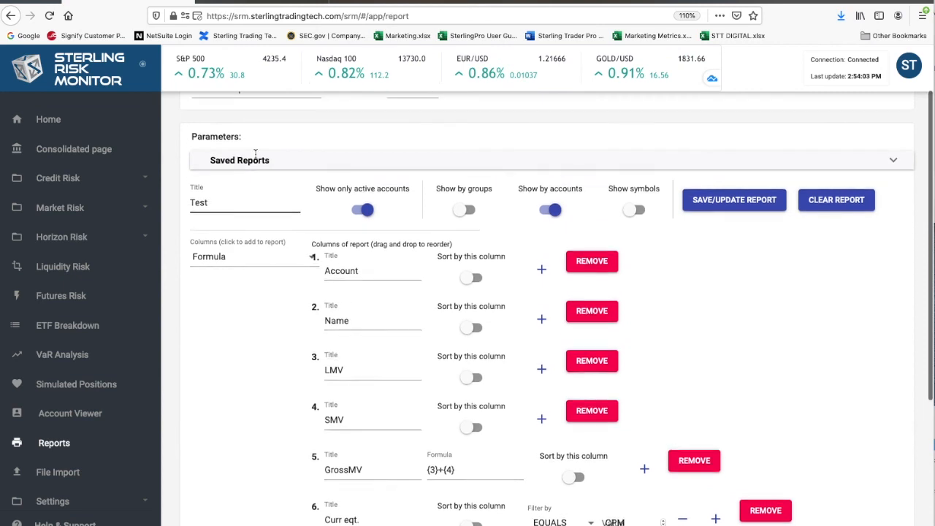
Step: Expand the Saved Reports panel to list Custom report and Test
scroll("down", 3)
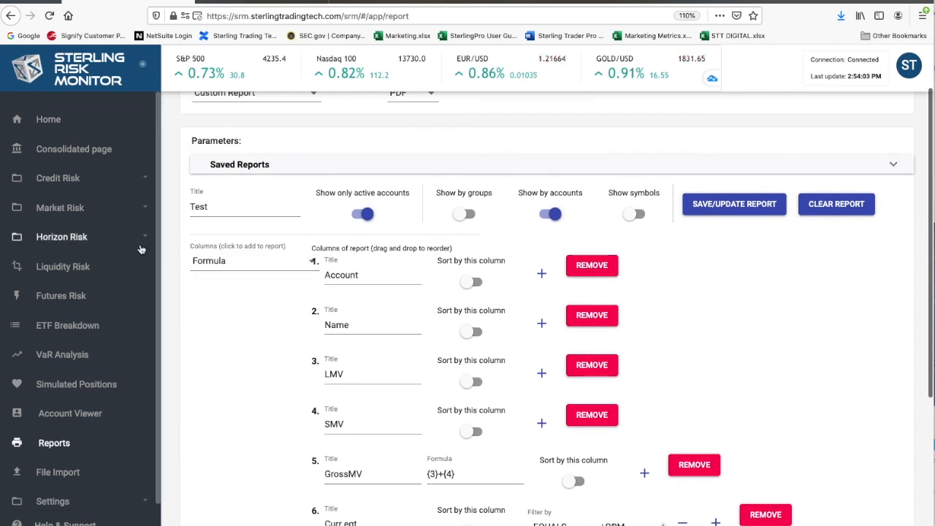
scroll("up", 3)
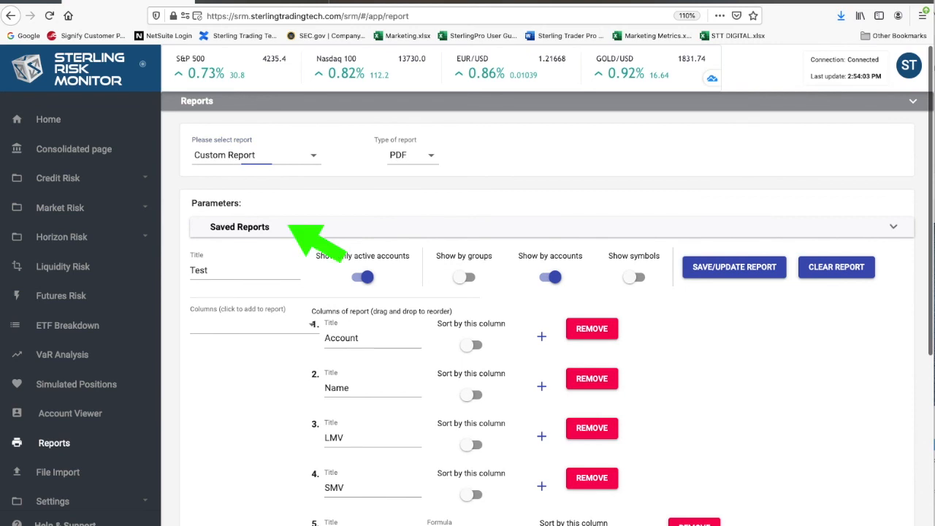
left_click(239, 226)
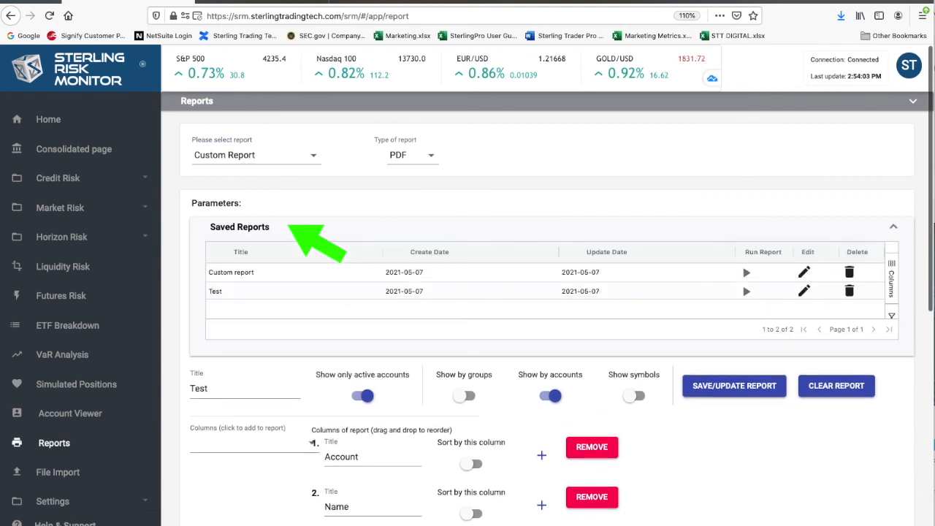